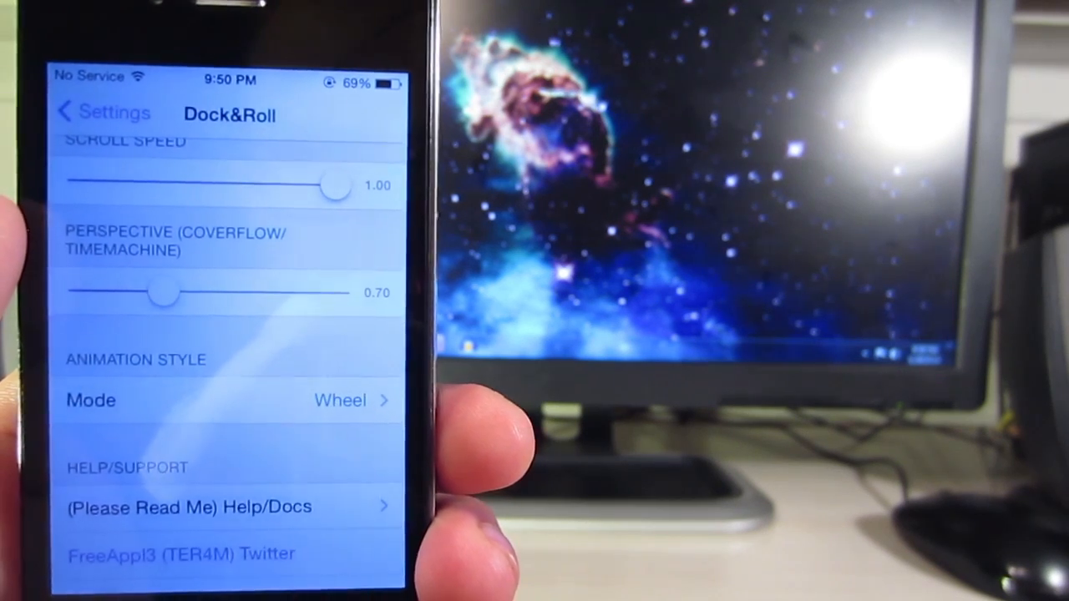
# Open Dock&Roll's animation Mode list and scroll through the styles, confirming Wheel is checked.
pyautogui.scroll(-3)
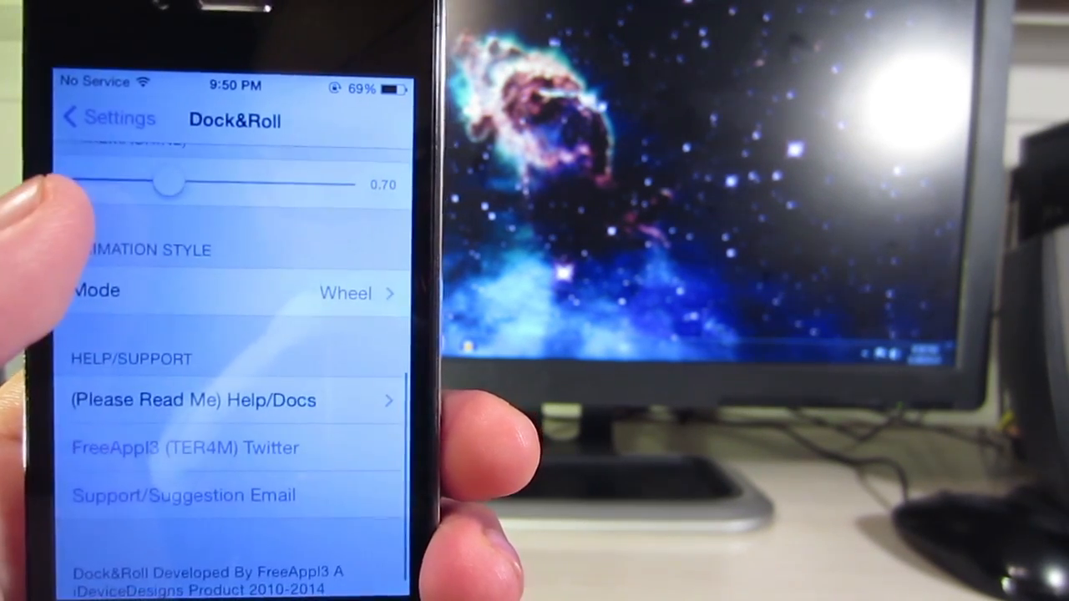
pyautogui.click(209, 292)
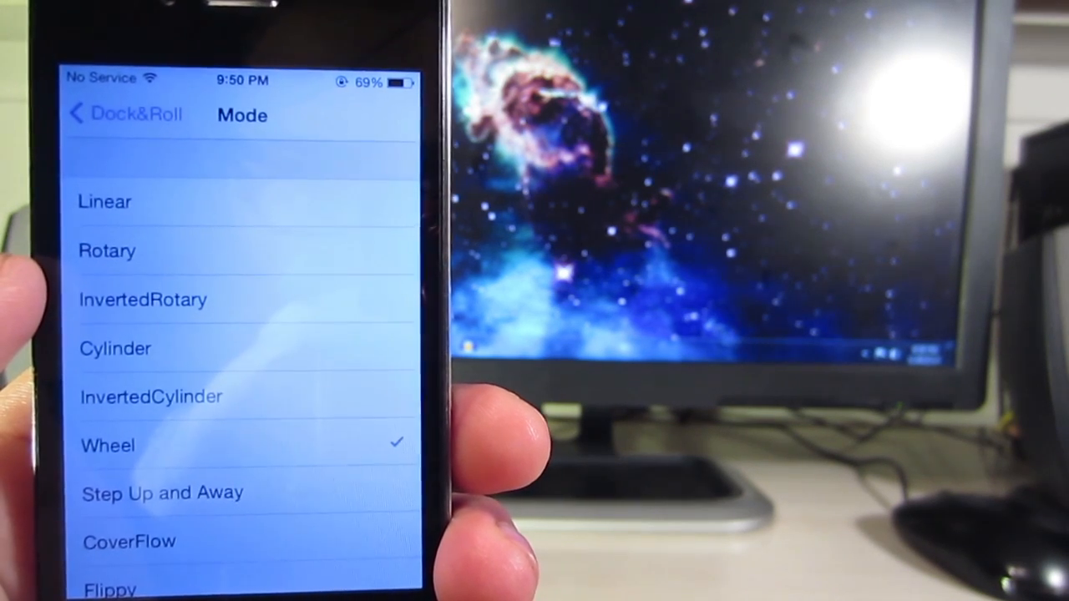
pyautogui.scroll(-3)
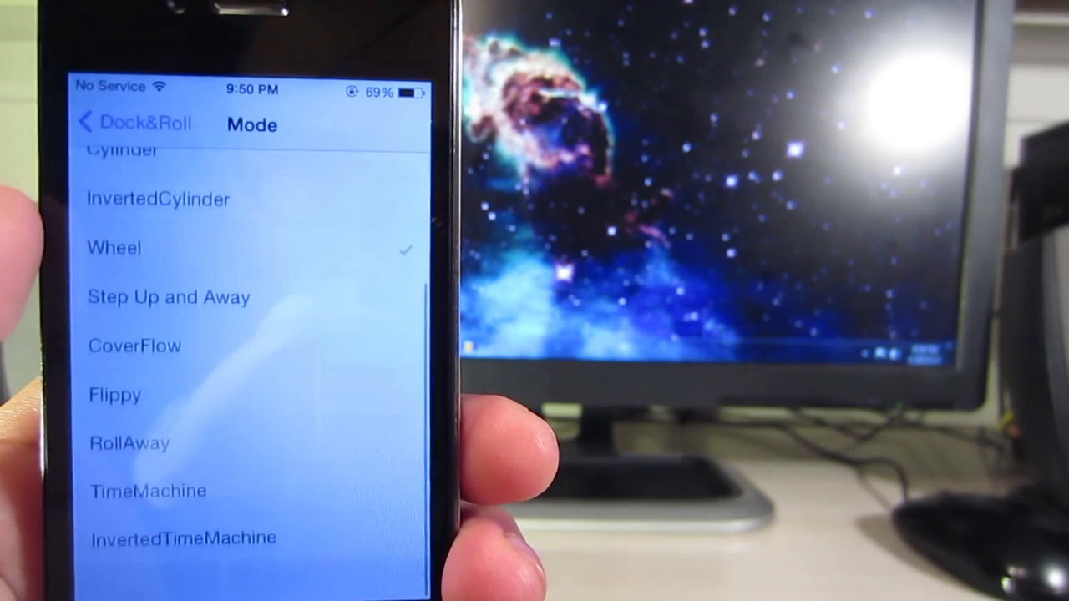